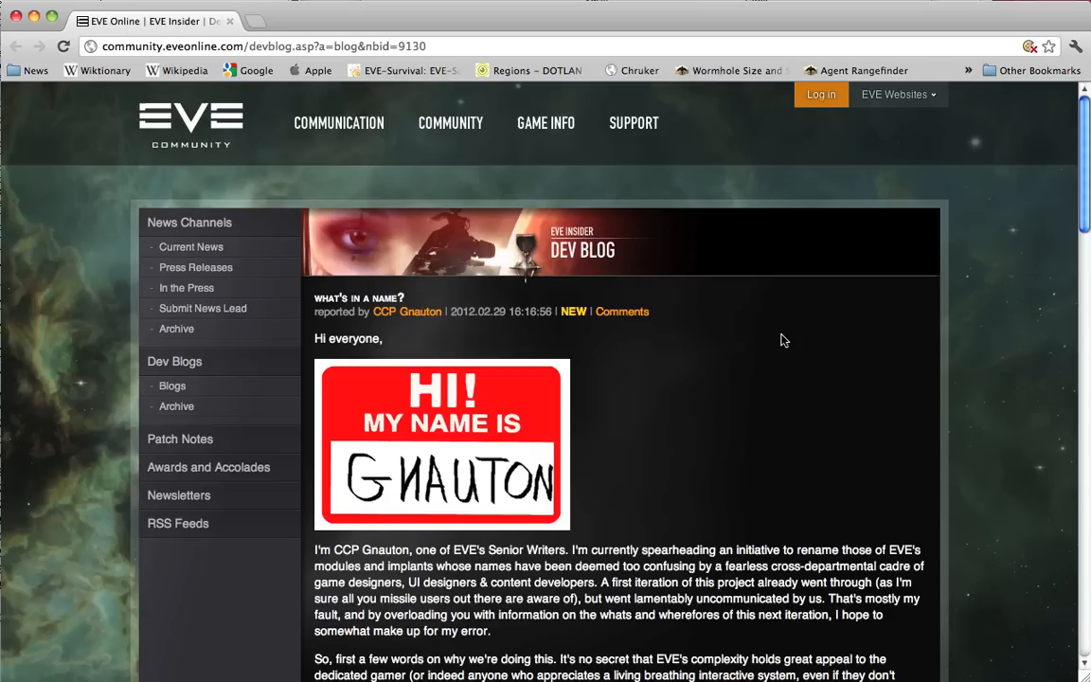
mouse_move(776, 301)
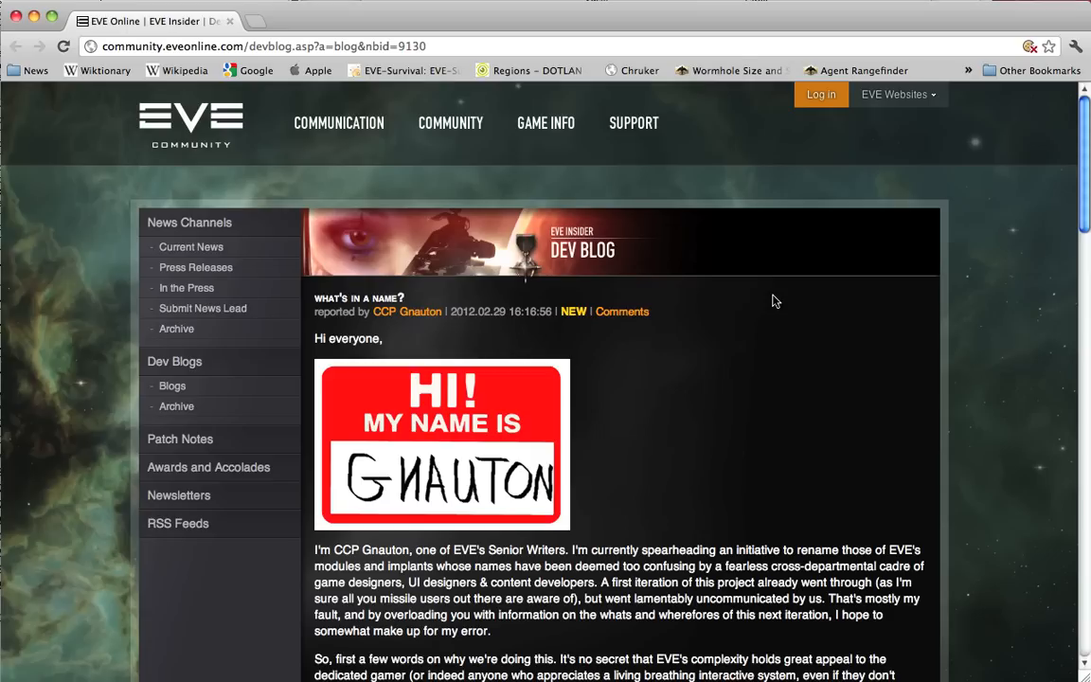
mouse_move(773, 375)
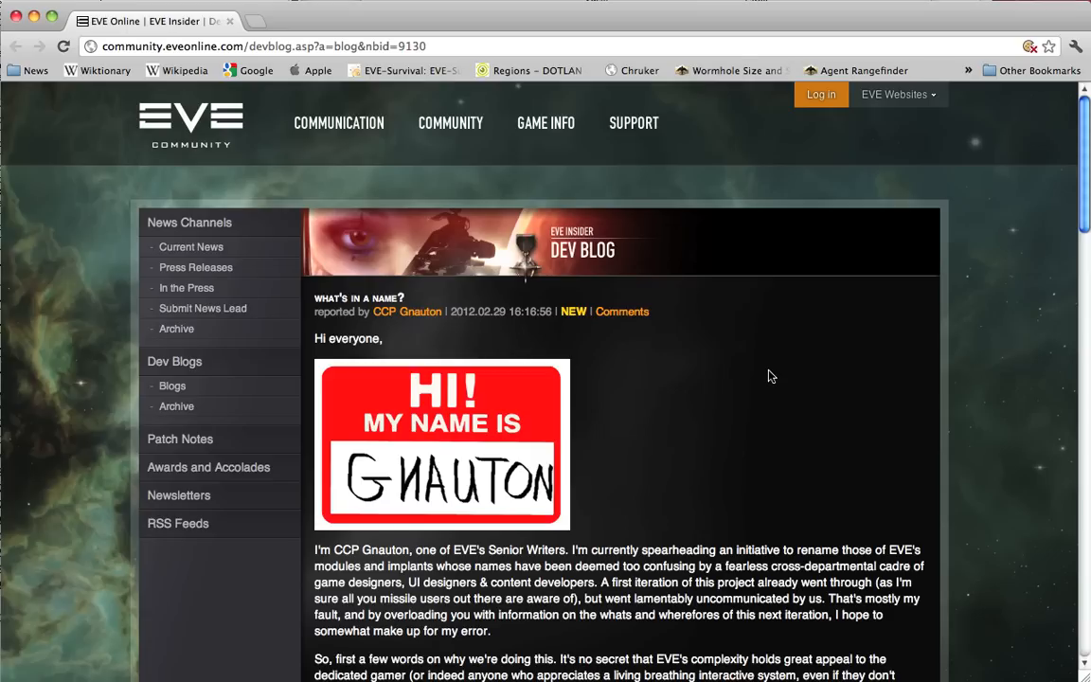
mouse_move(765, 428)
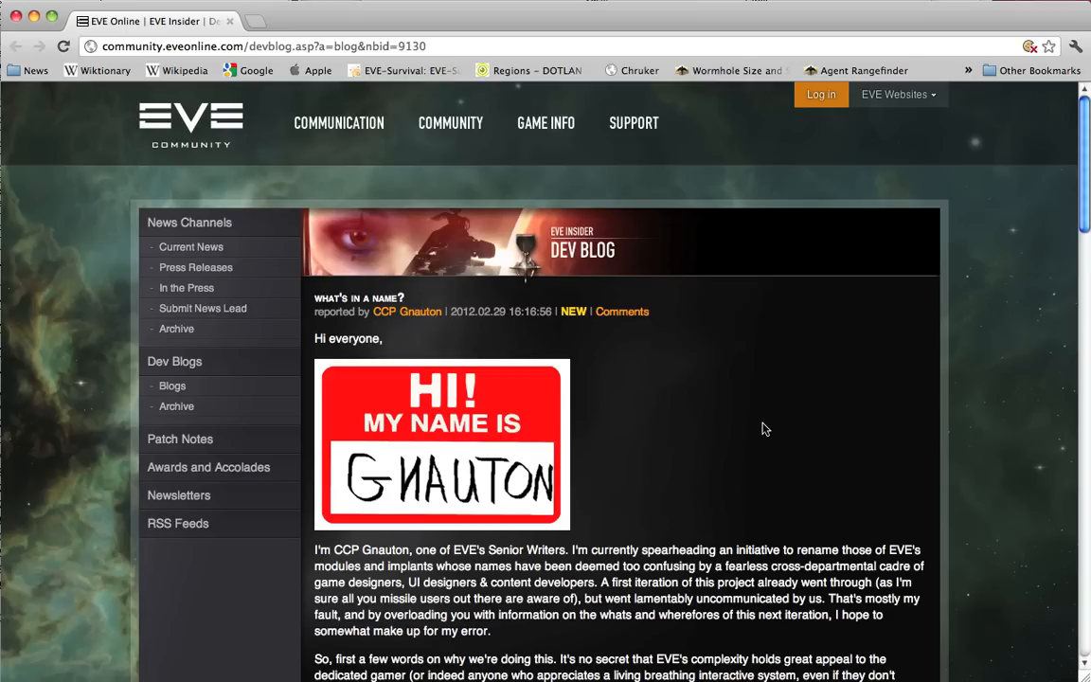
mouse_move(750, 428)
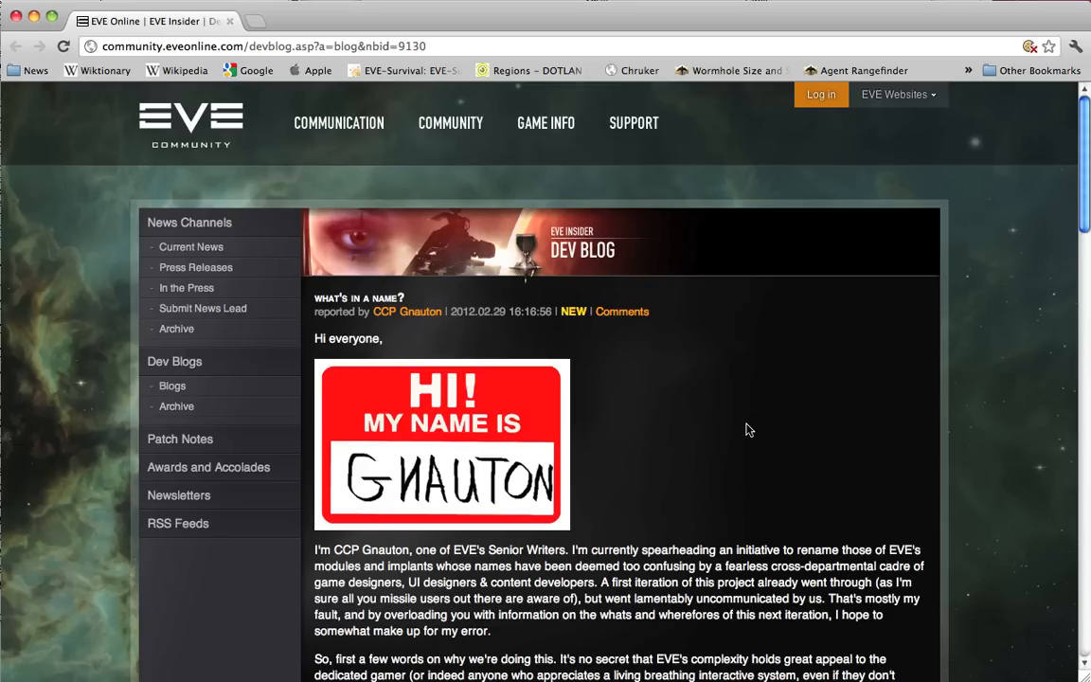
scroll("down", 3)
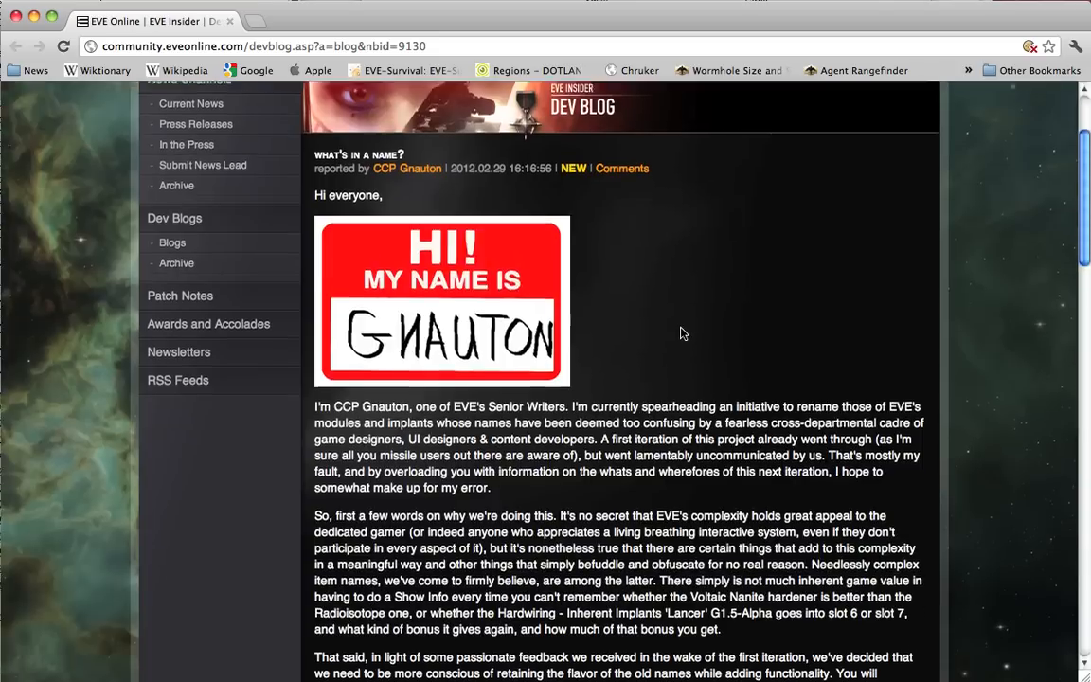
scroll("down", 3)
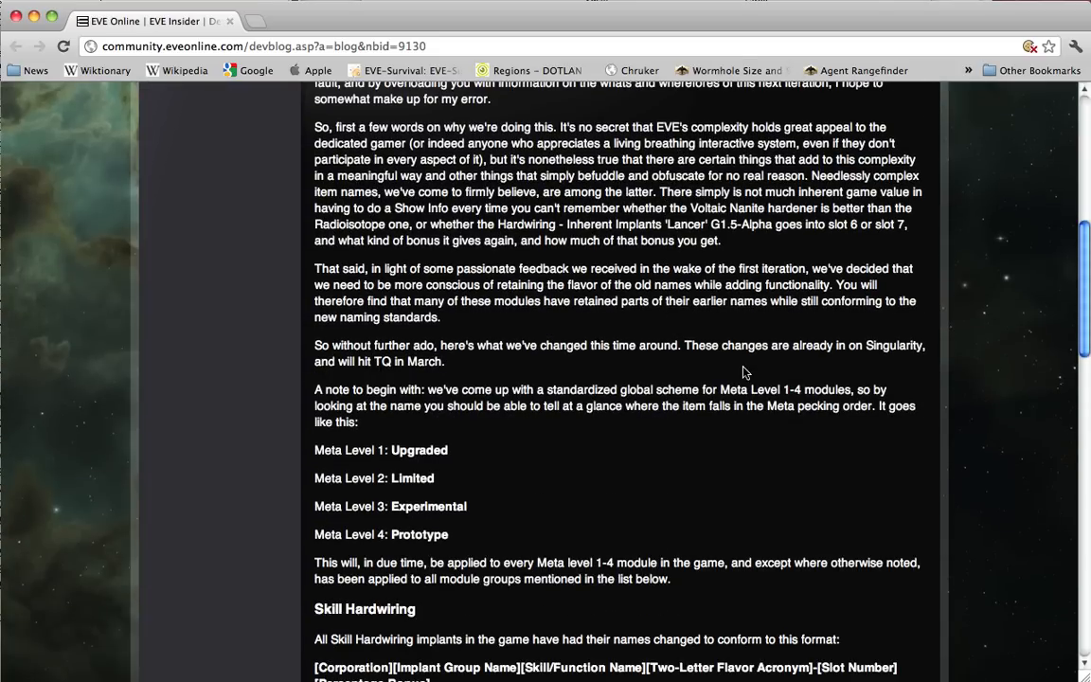
mouse_move(735, 368)
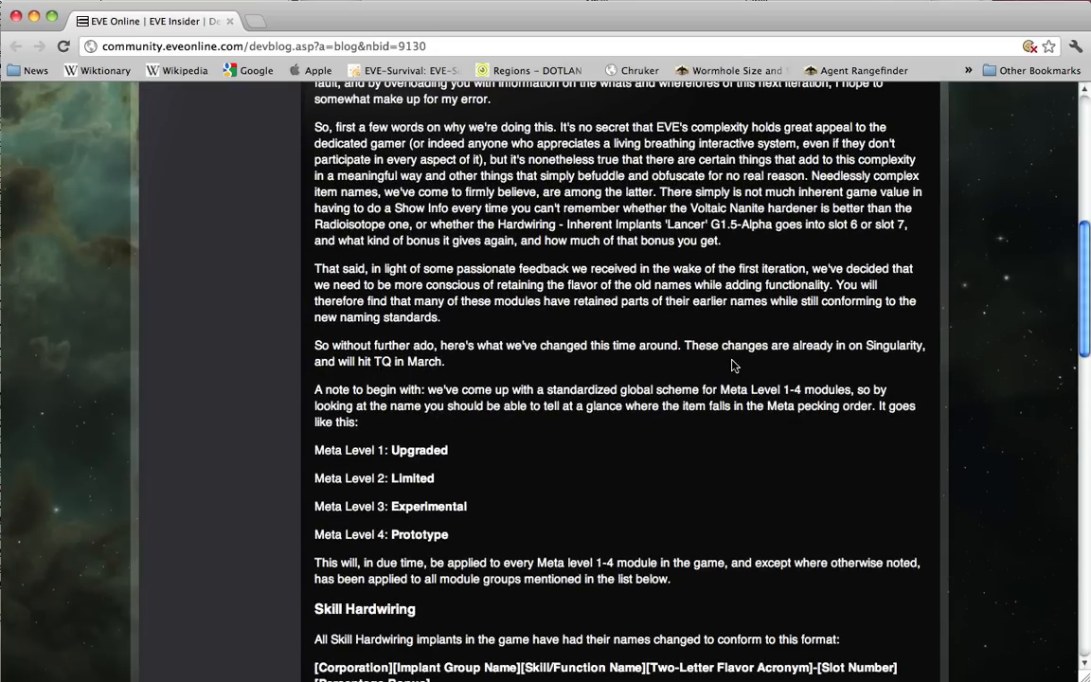
scroll("down", 3)
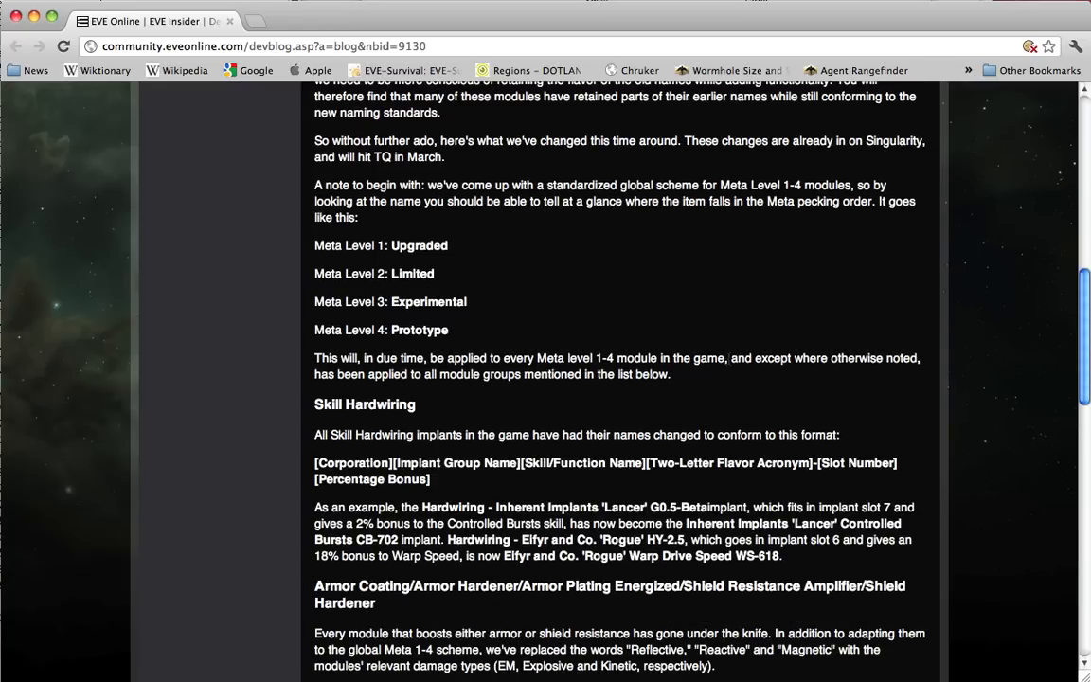
scroll("down", 3)
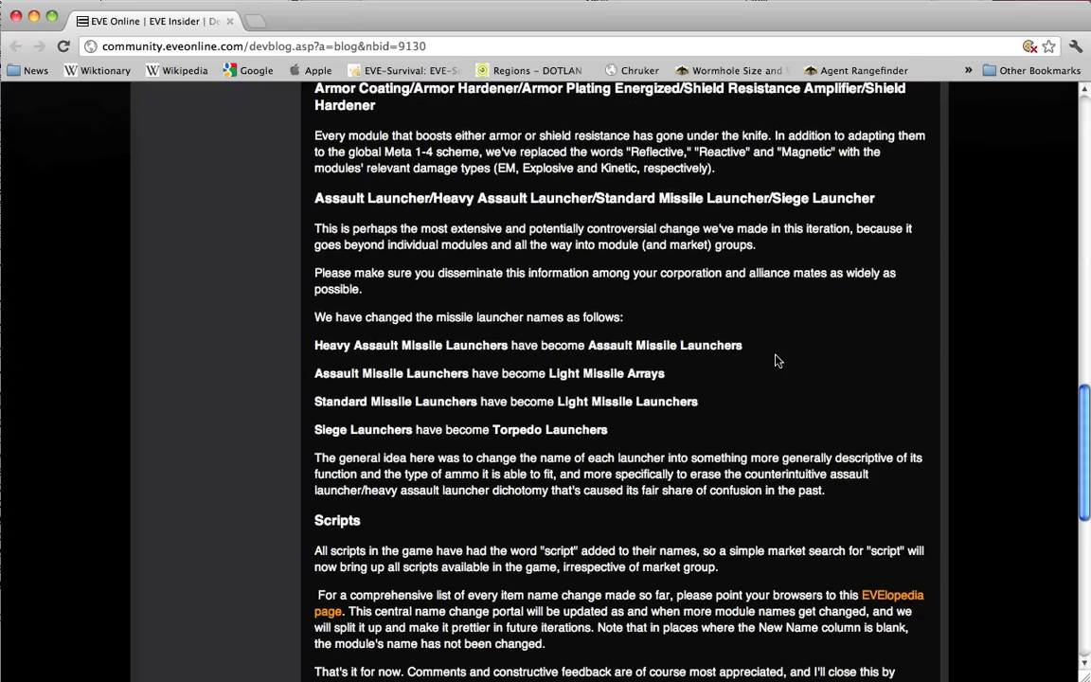
scroll("up", 3)
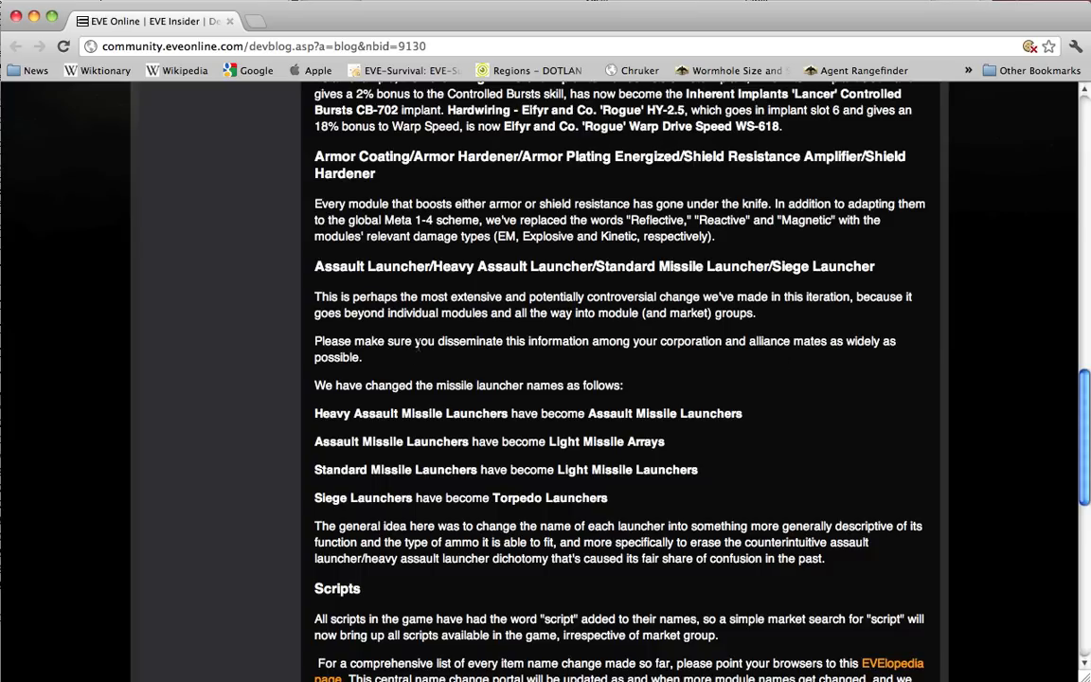
mouse_move(458, 360)
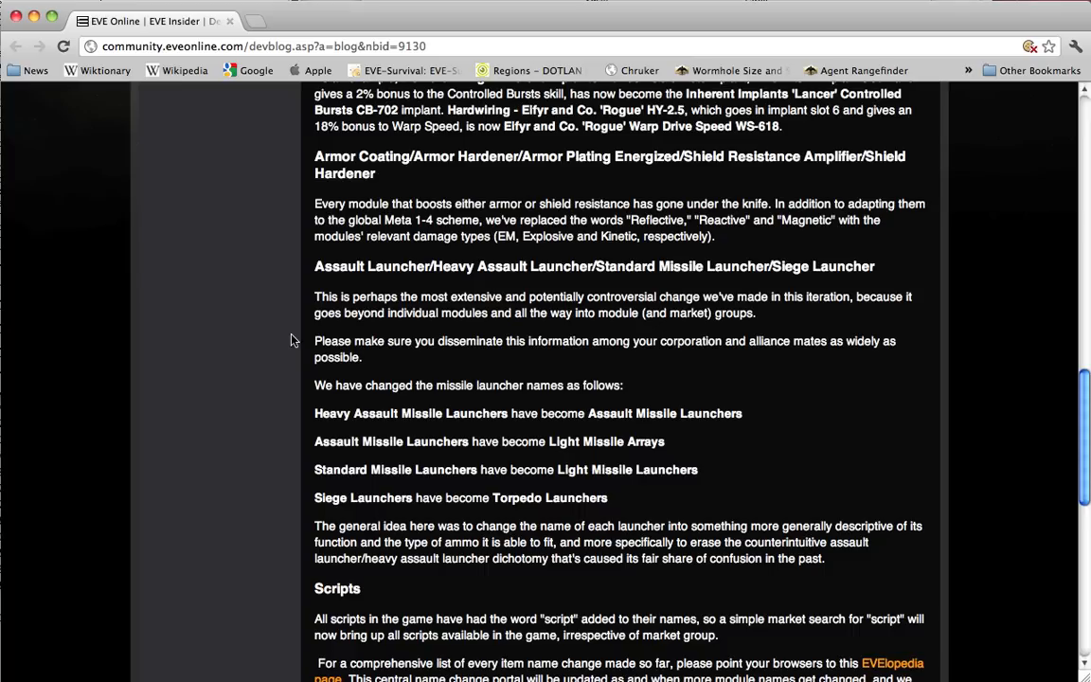
mouse_move(659, 360)
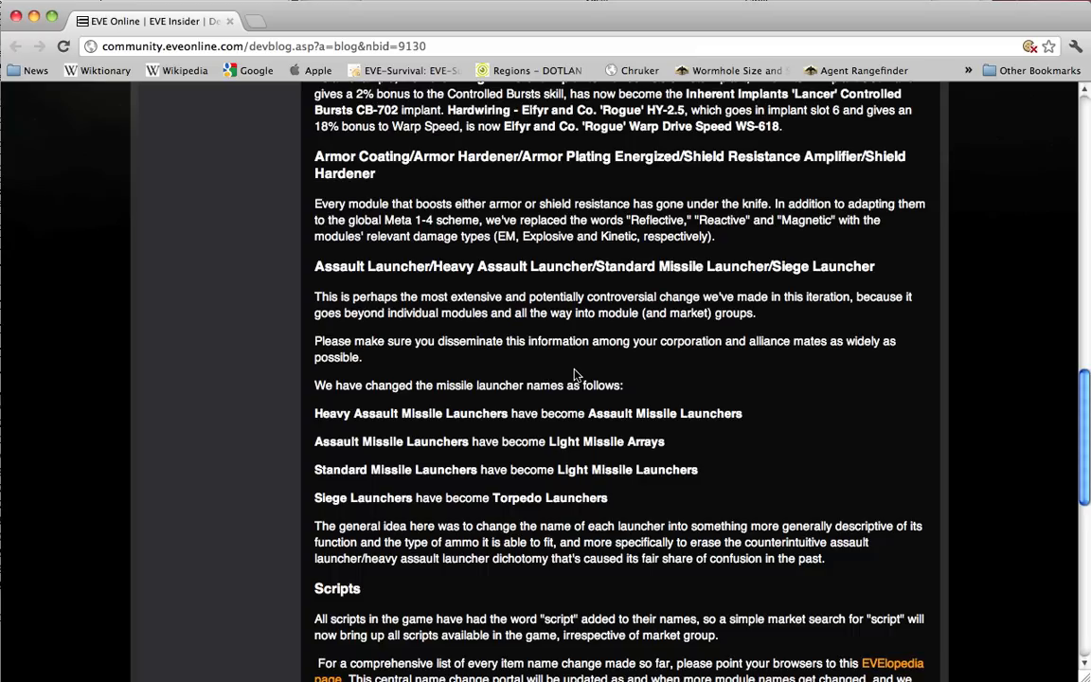
mouse_move(326, 407)
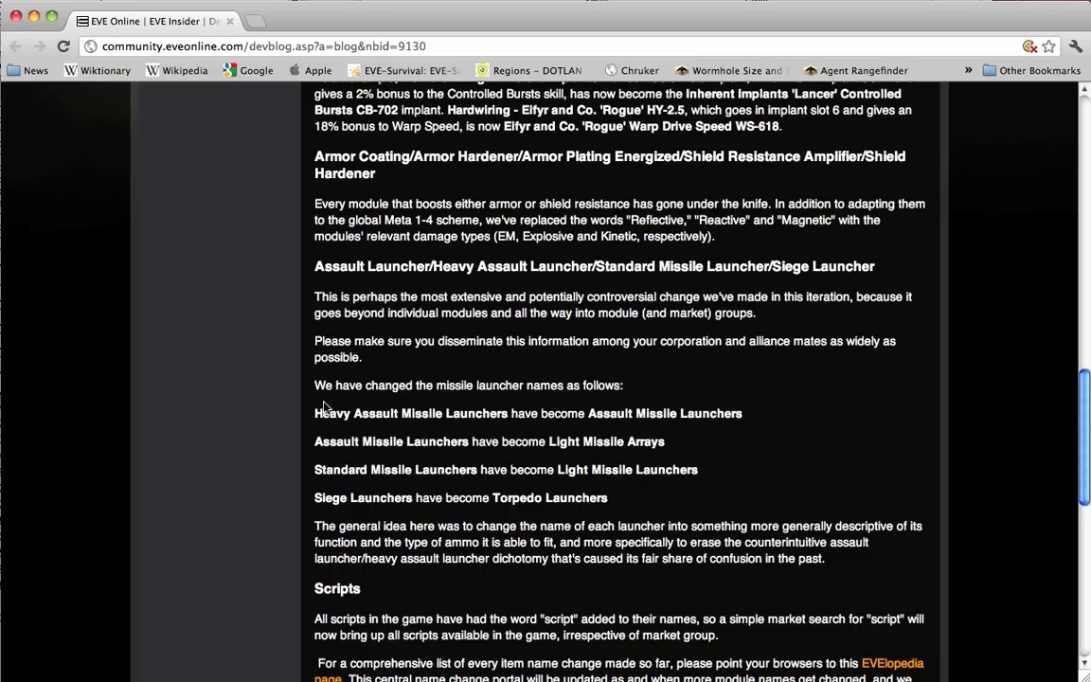
mouse_move(326, 409)
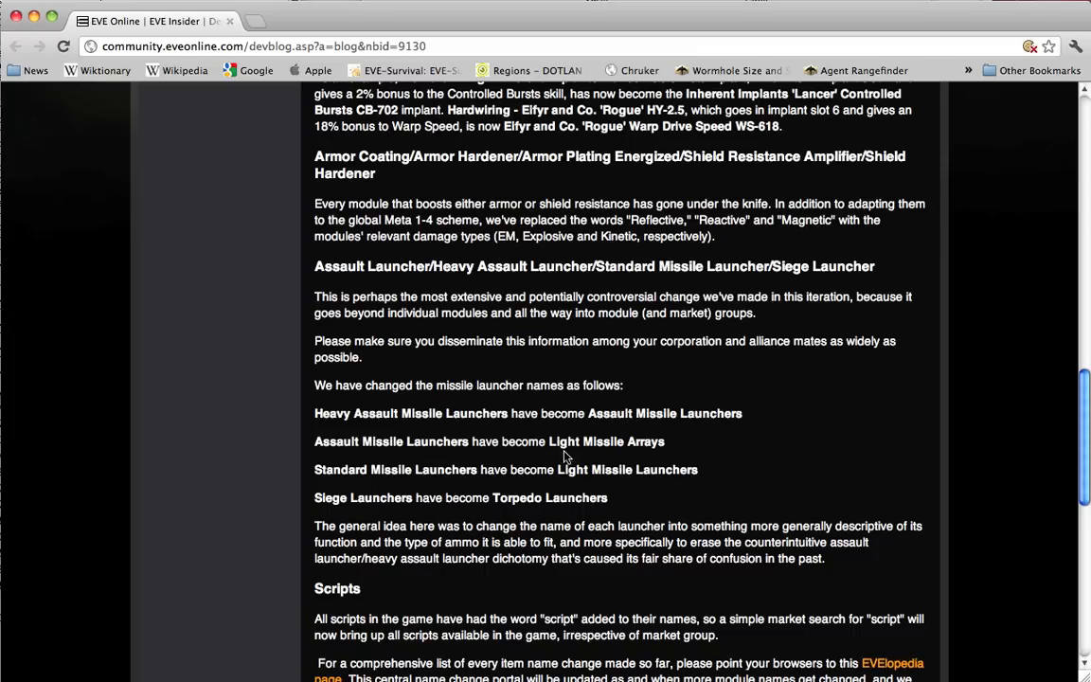
mouse_move(673, 445)
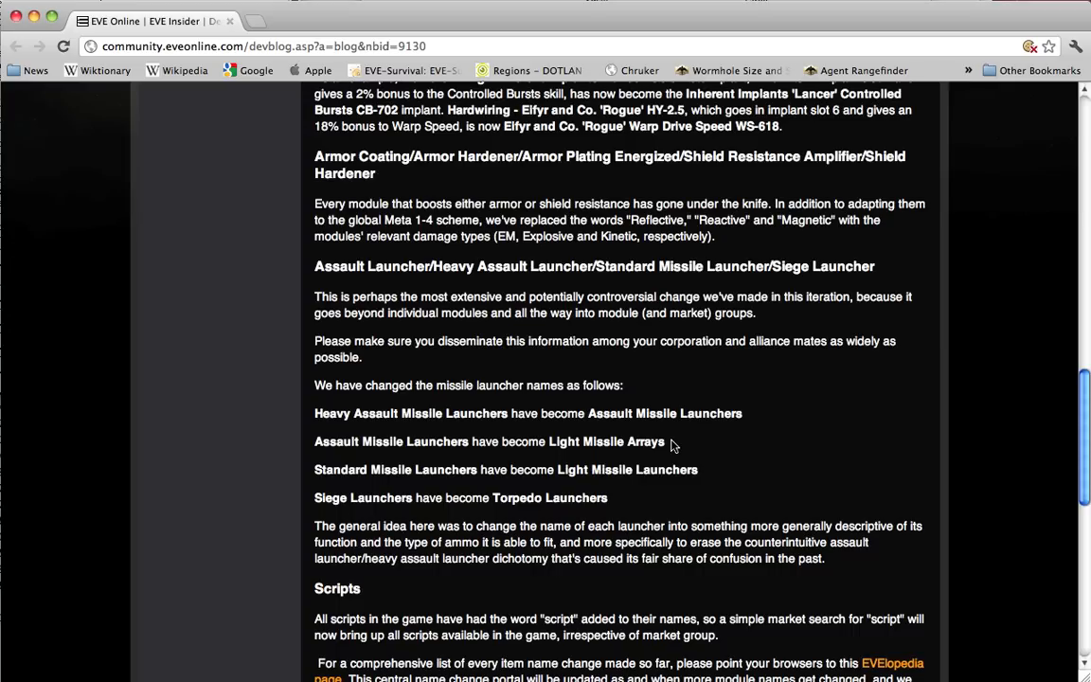
mouse_move(545, 483)
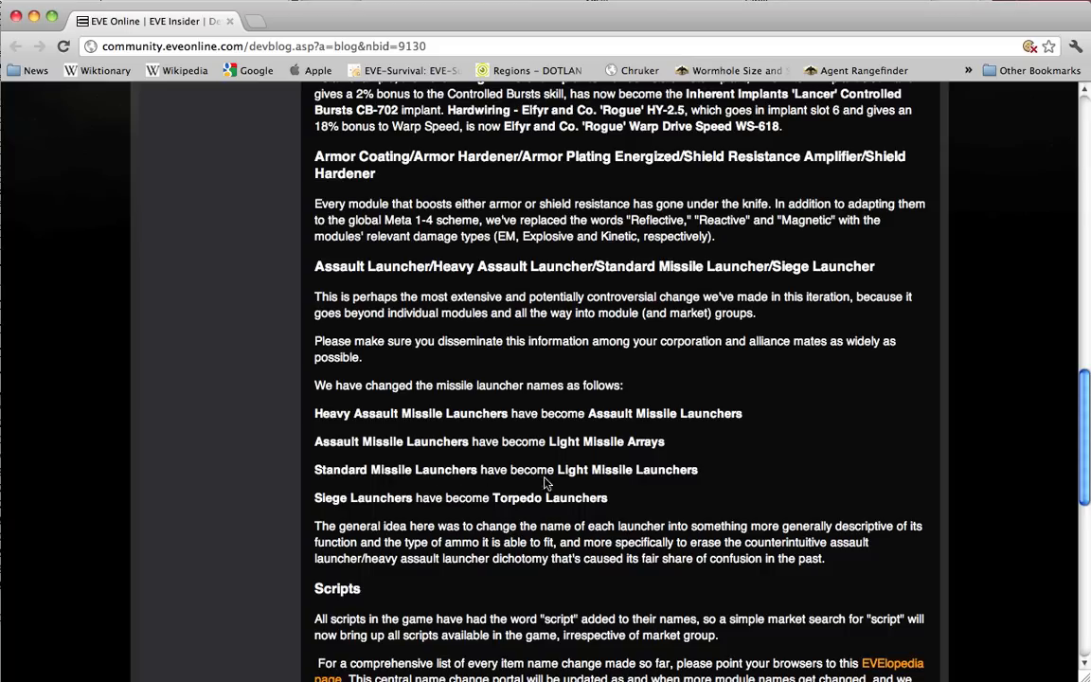
mouse_move(735, 478)
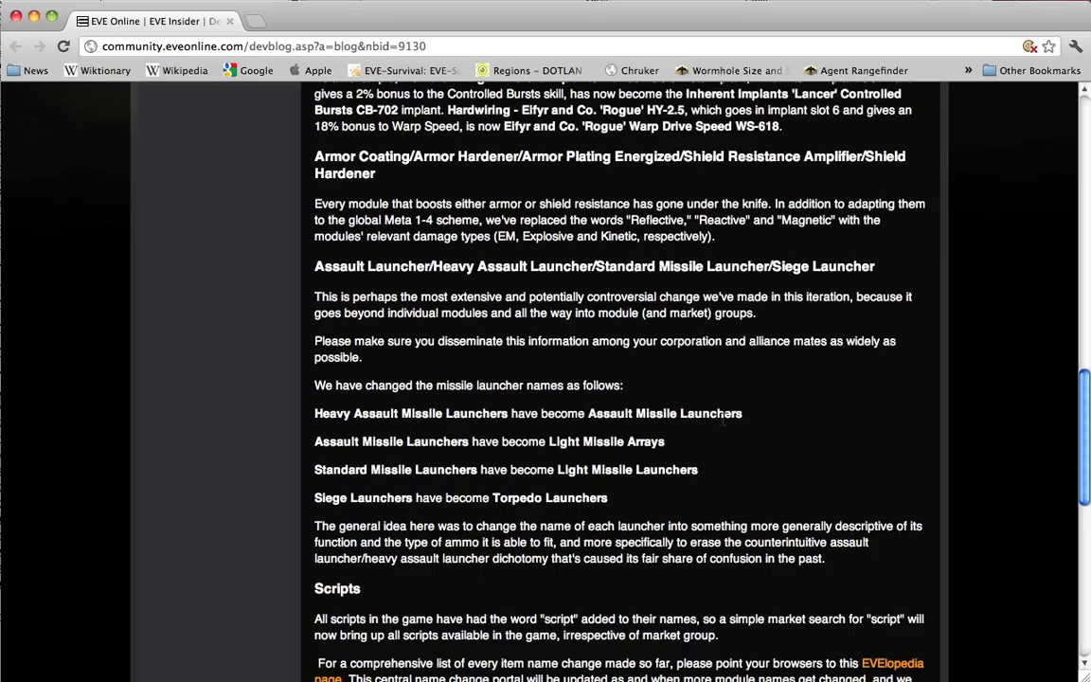
mouse_move(757, 423)
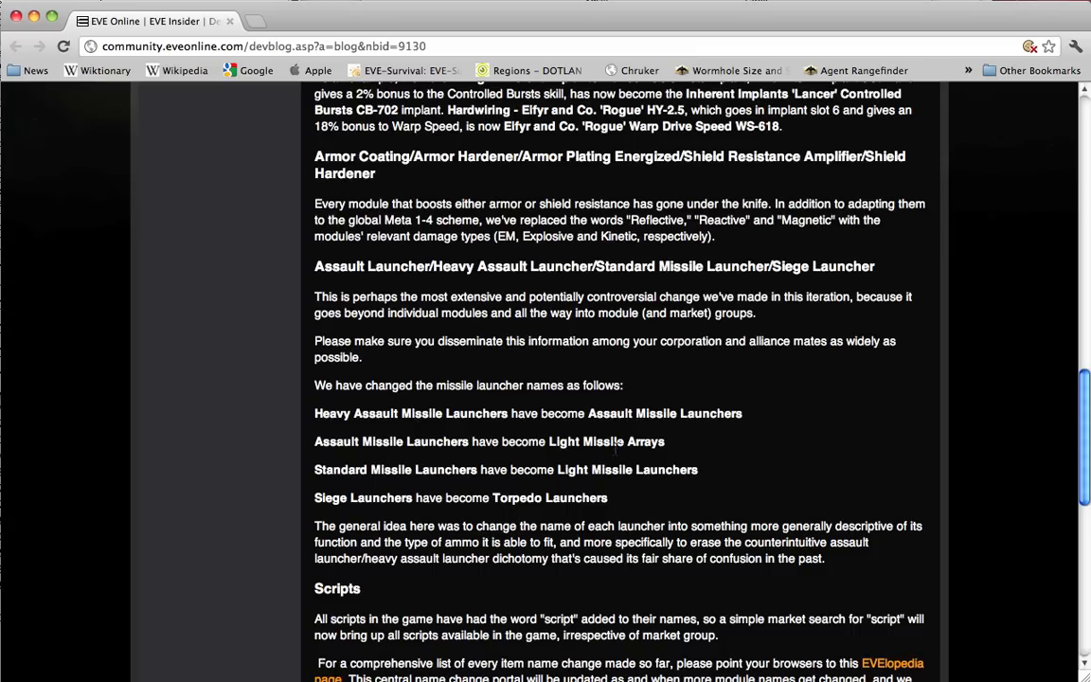
mouse_move(610, 432)
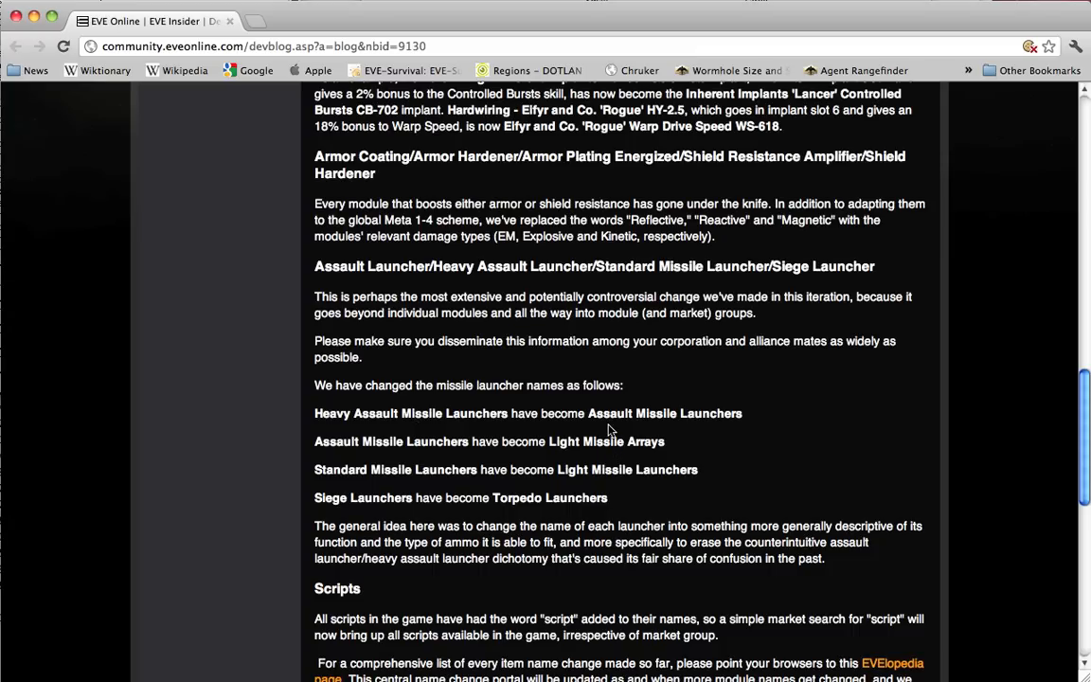
mouse_move(701, 451)
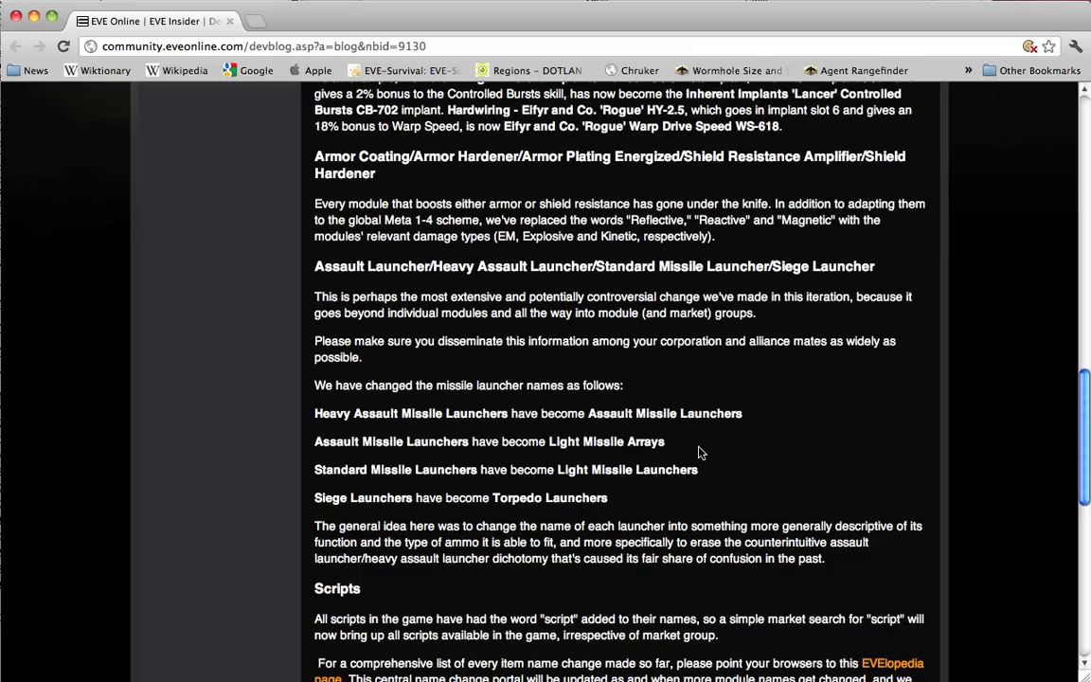
mouse_move(678, 481)
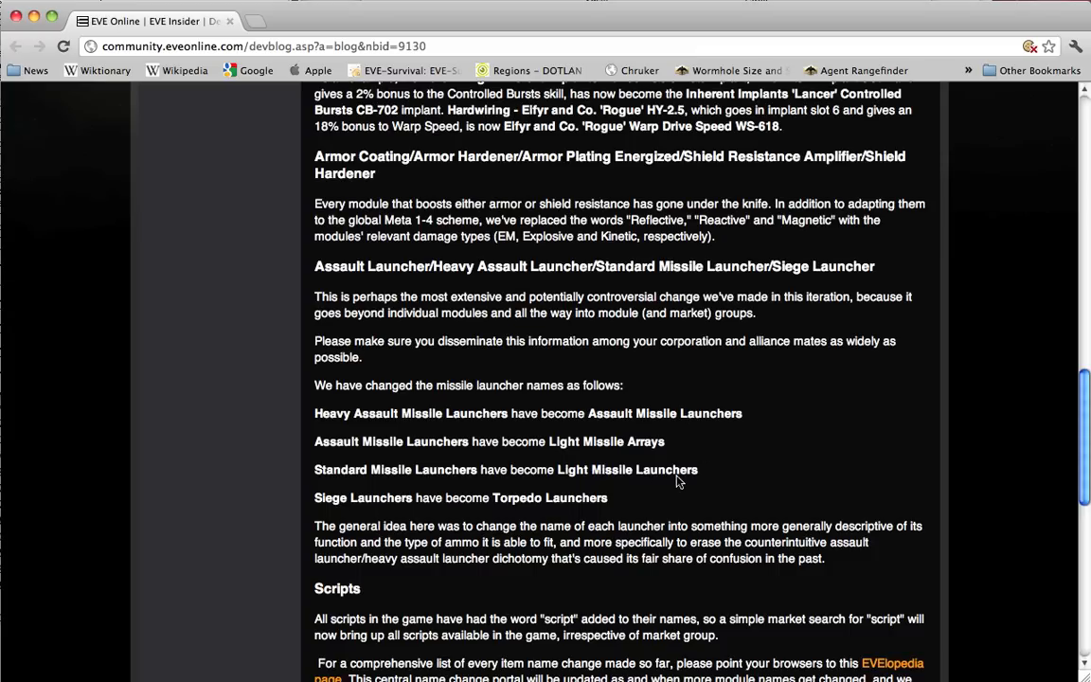
mouse_move(724, 466)
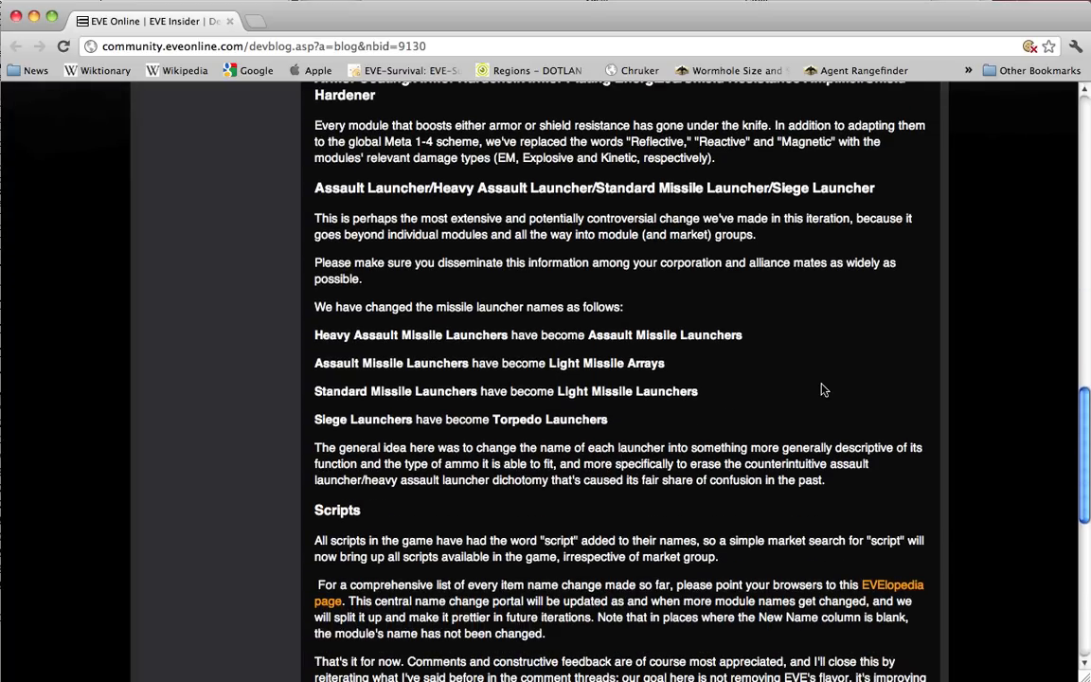
mouse_move(795, 401)
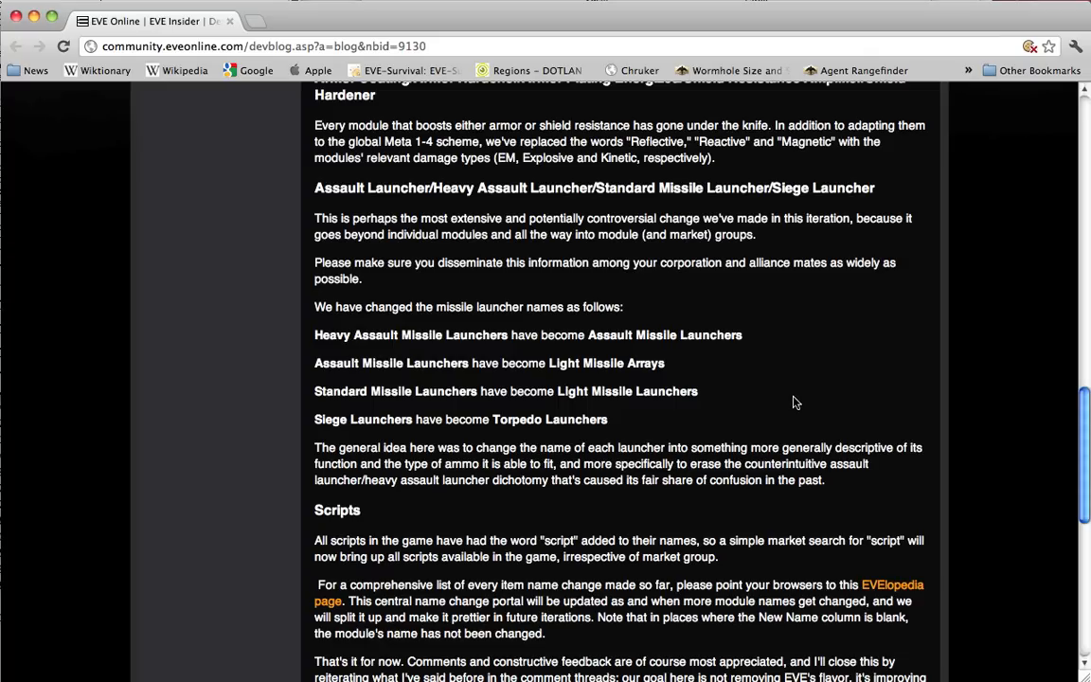
mouse_move(782, 398)
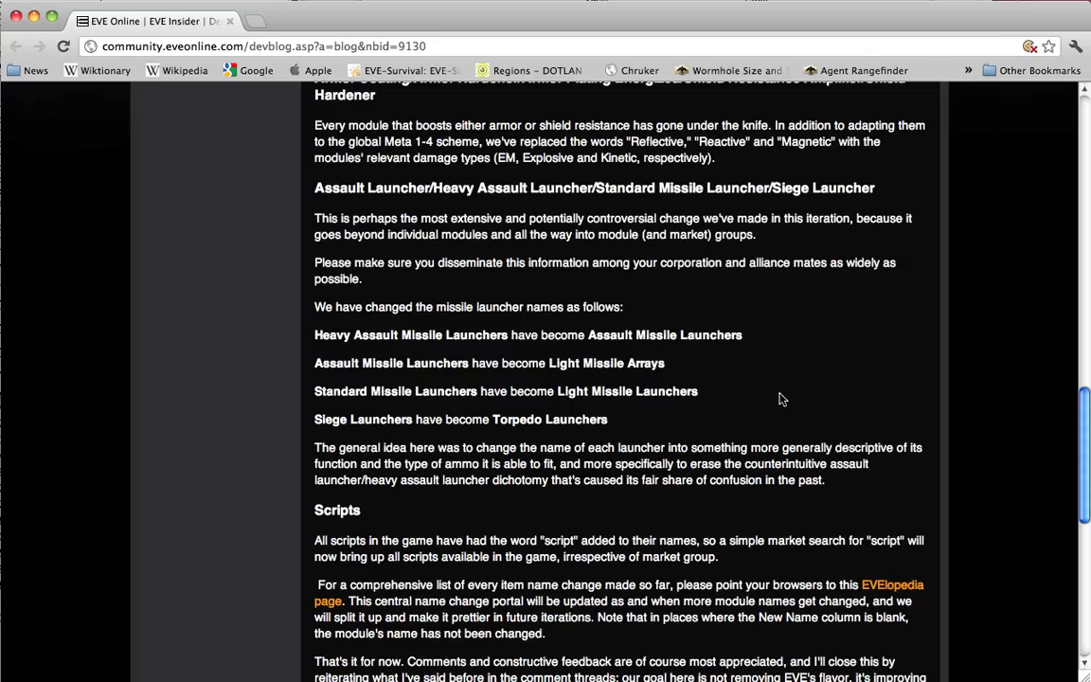
mouse_move(773, 389)
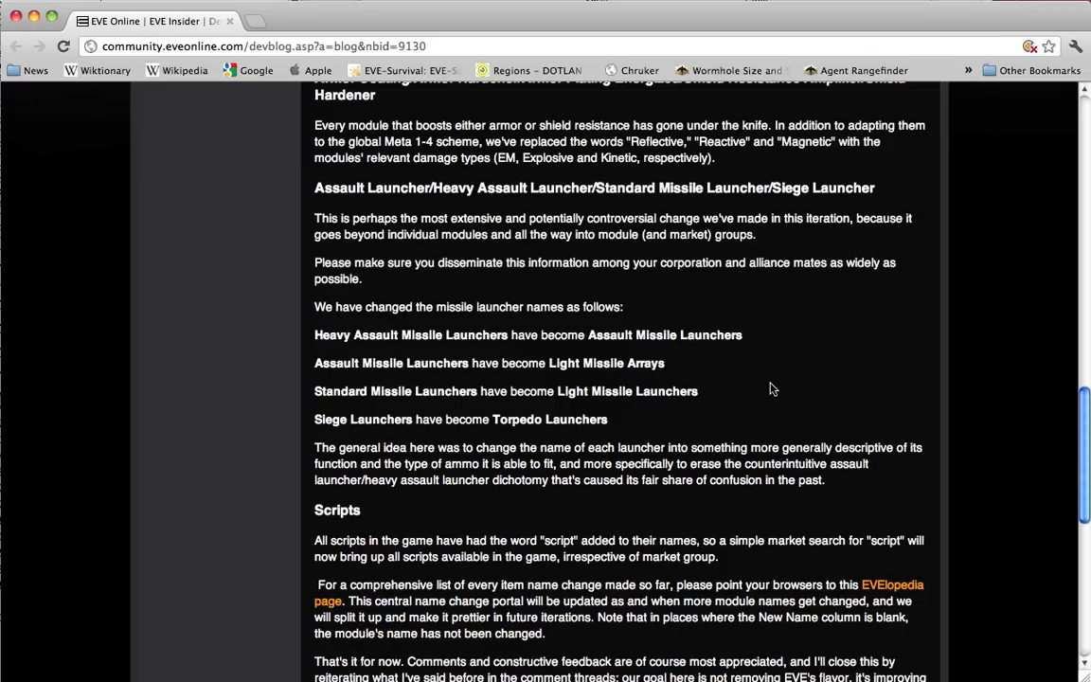
mouse_move(775, 392)
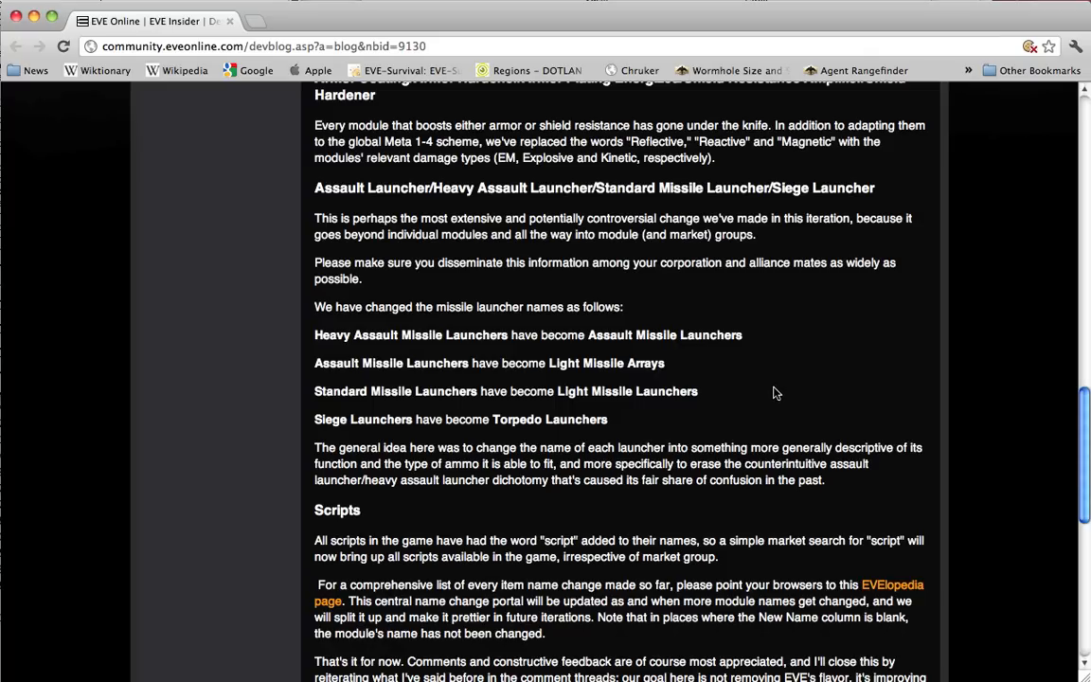